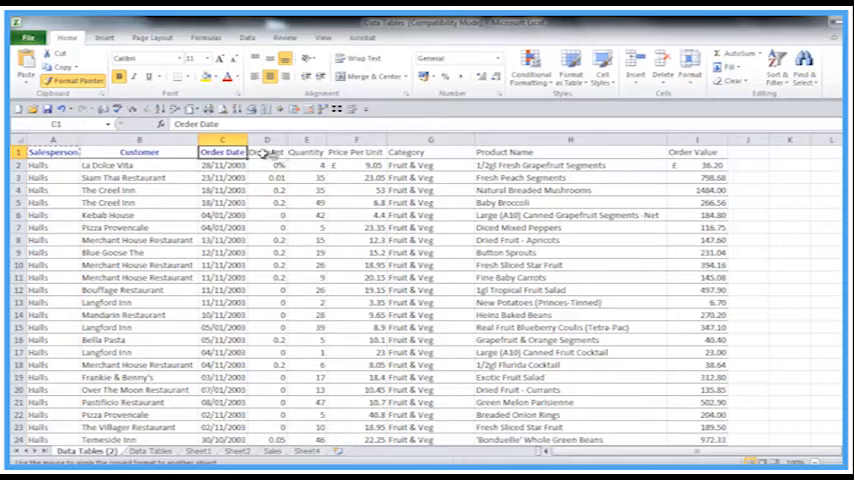
# Step: Paint the header formatting onto the remaining headings, including Category
pyautogui.click(307, 151)
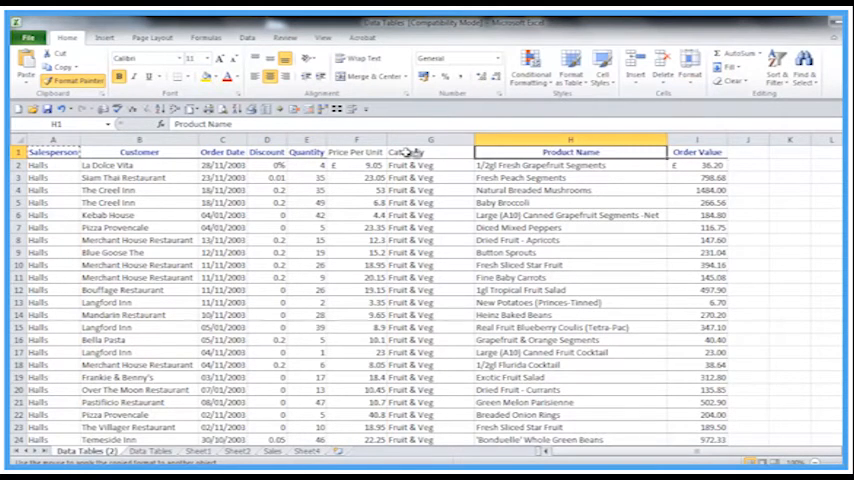
pyautogui.click(356, 151)
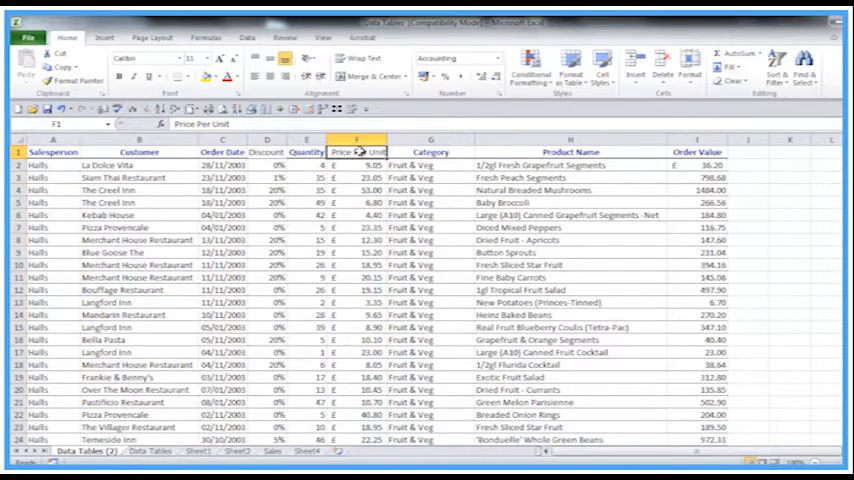
# Step: Copy Price Per Unit's pound currency format to the Order Value column with Format Painter
pyautogui.click(696, 165)
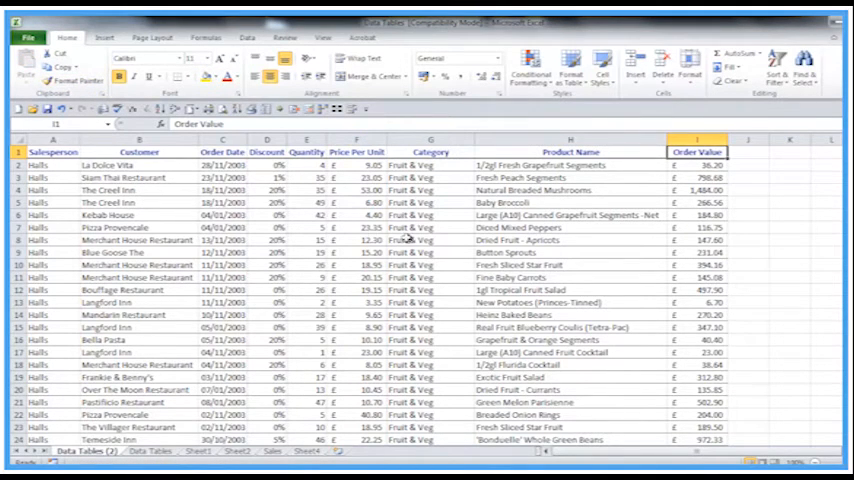
# Step: Scroll down through the sales data and back up
pyautogui.scroll(-3)
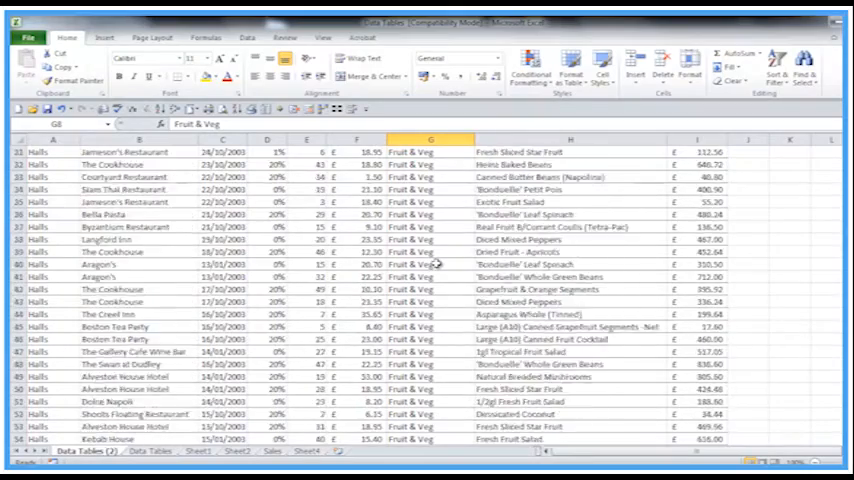
pyautogui.scroll(-3)
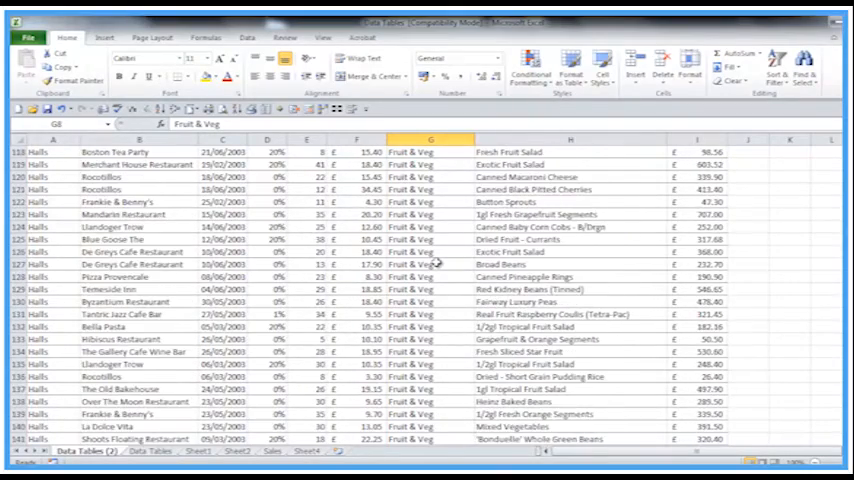
pyautogui.scroll(3)
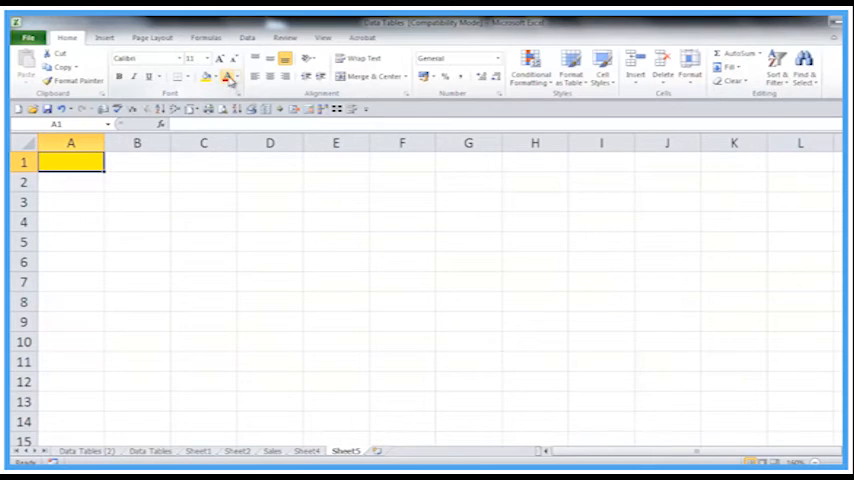
# Step: Type 'data' in A1 in 14 pt bold italic red Adobe Fan Heiti Std B
pyautogui.click(190, 57)
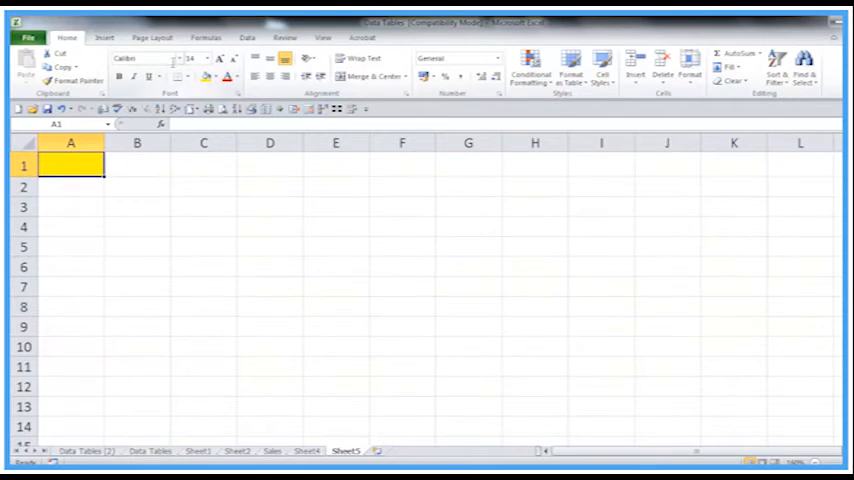
pyautogui.click(178, 58)
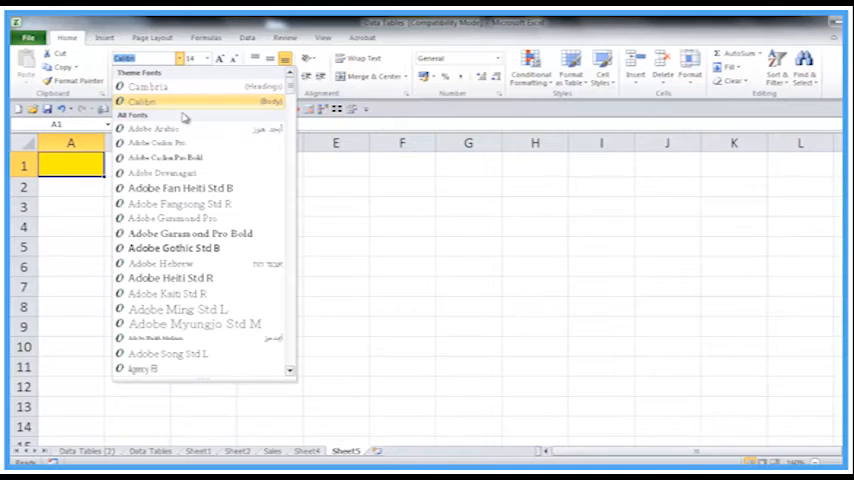
pyautogui.click(180, 188)
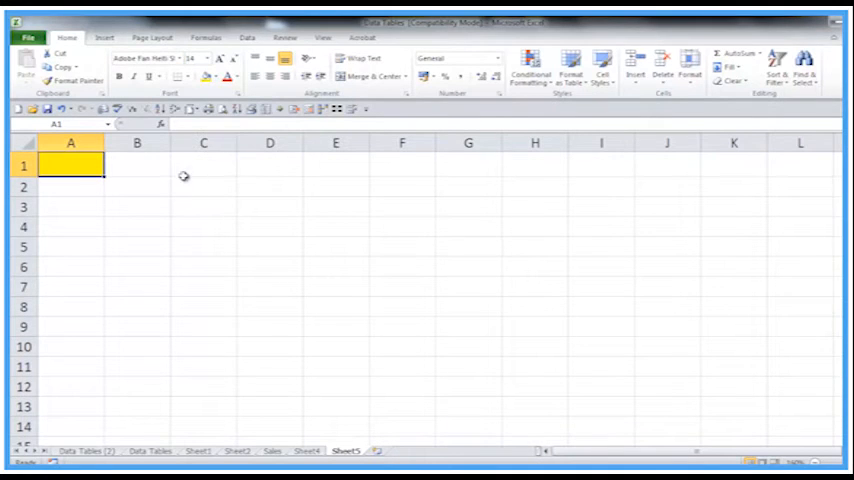
pyautogui.click(182, 78)
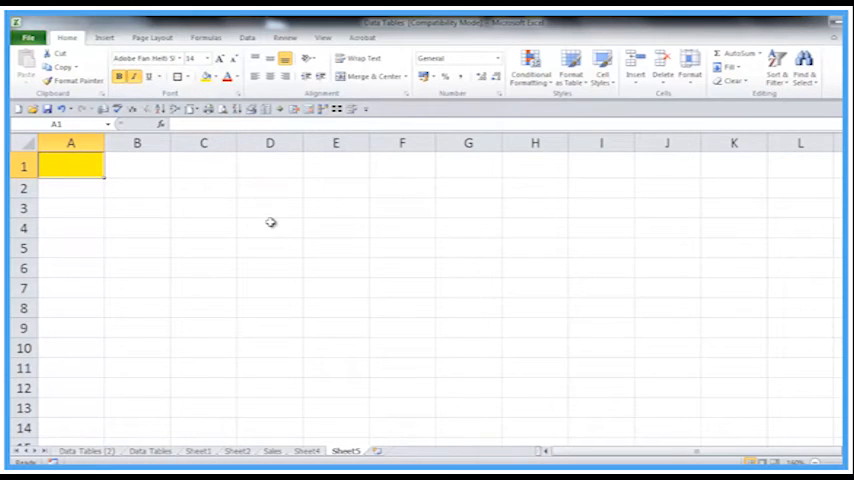
pyautogui.write('data')
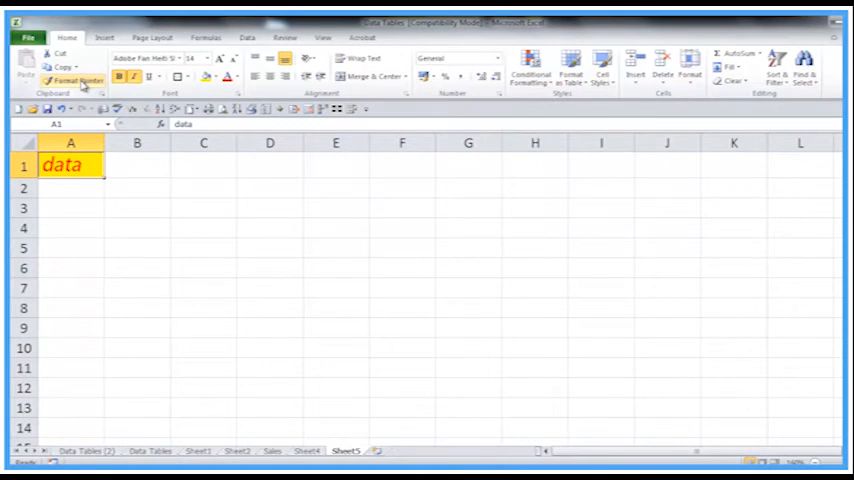
# Step: Paint A1's yellow, red-text, bordered format across B1:I6, then type 'in' in B1
pyautogui.click(78, 80)
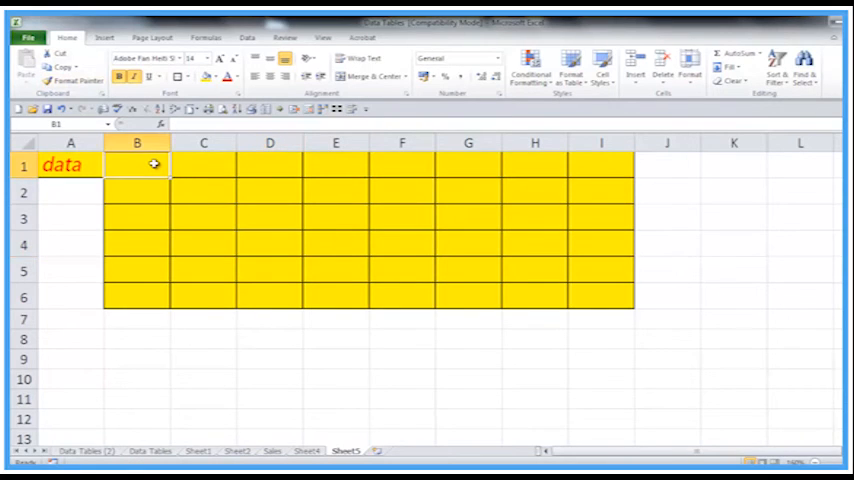
pyautogui.write('in')
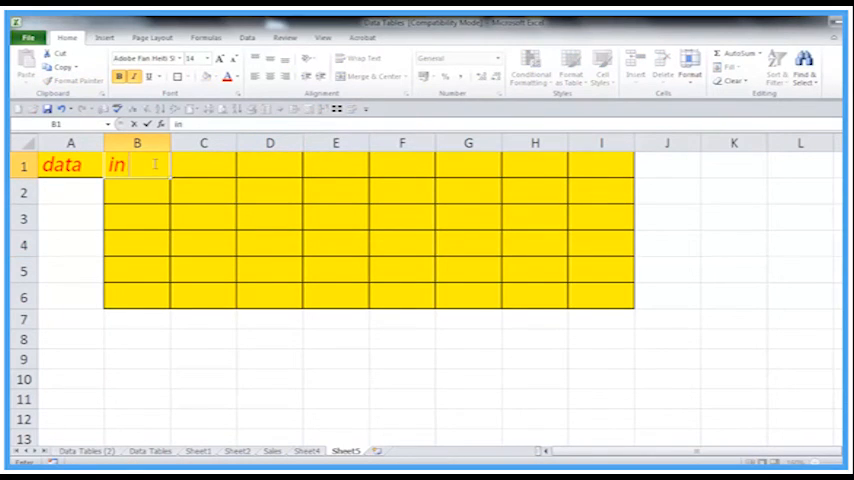